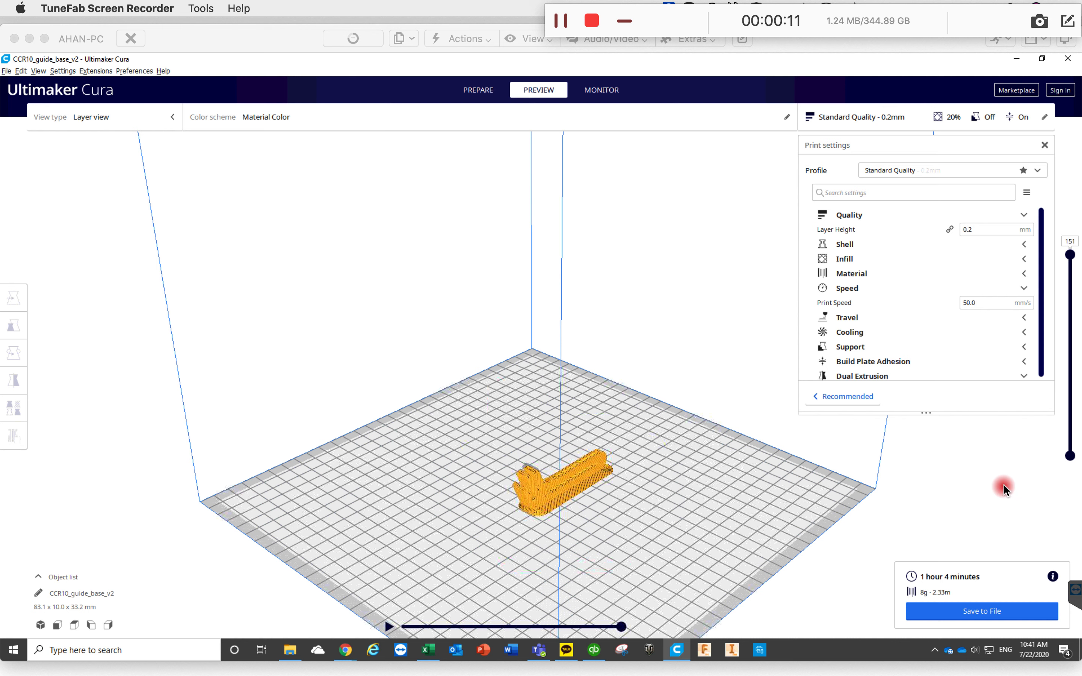
mouse_move(968, 487)
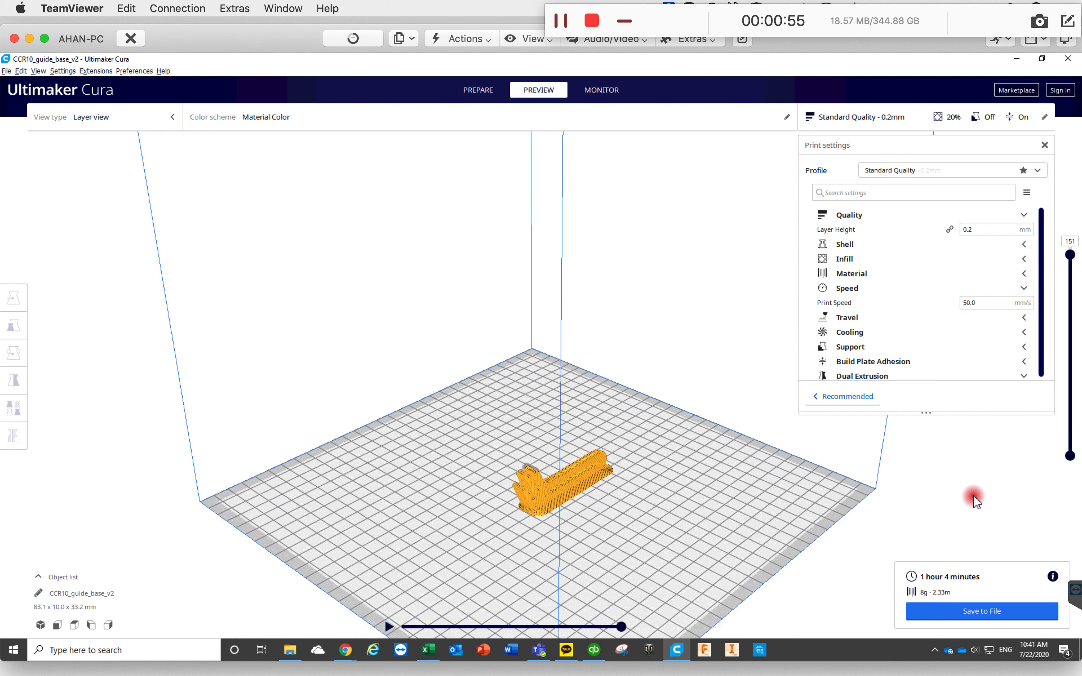
mouse_move(1016, 398)
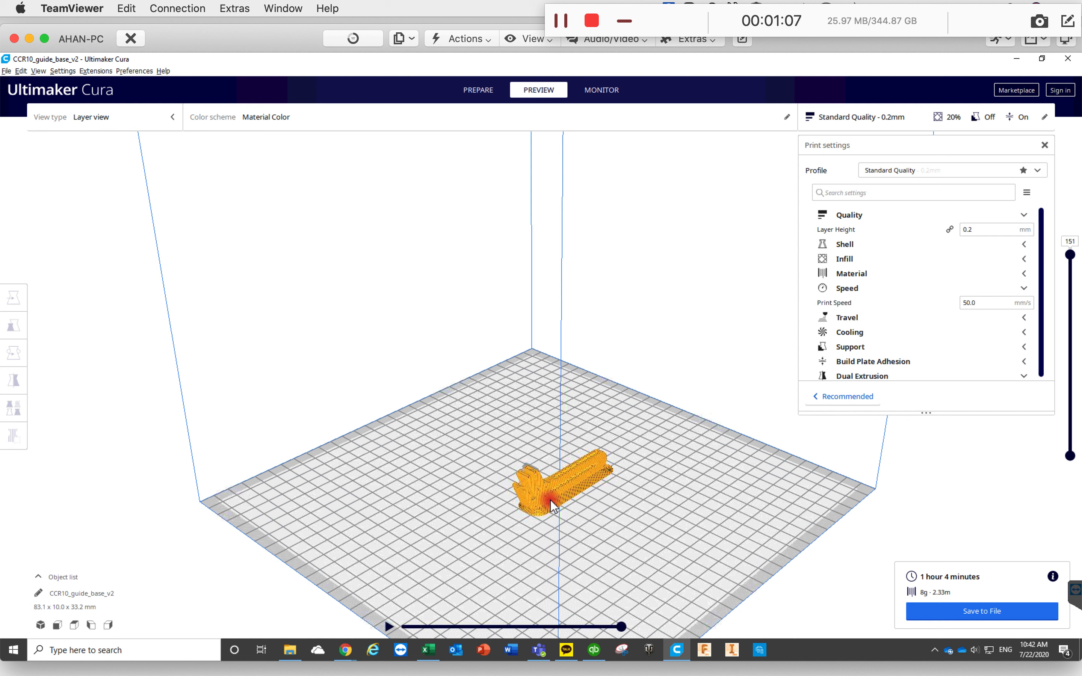
mouse_move(972, 365)
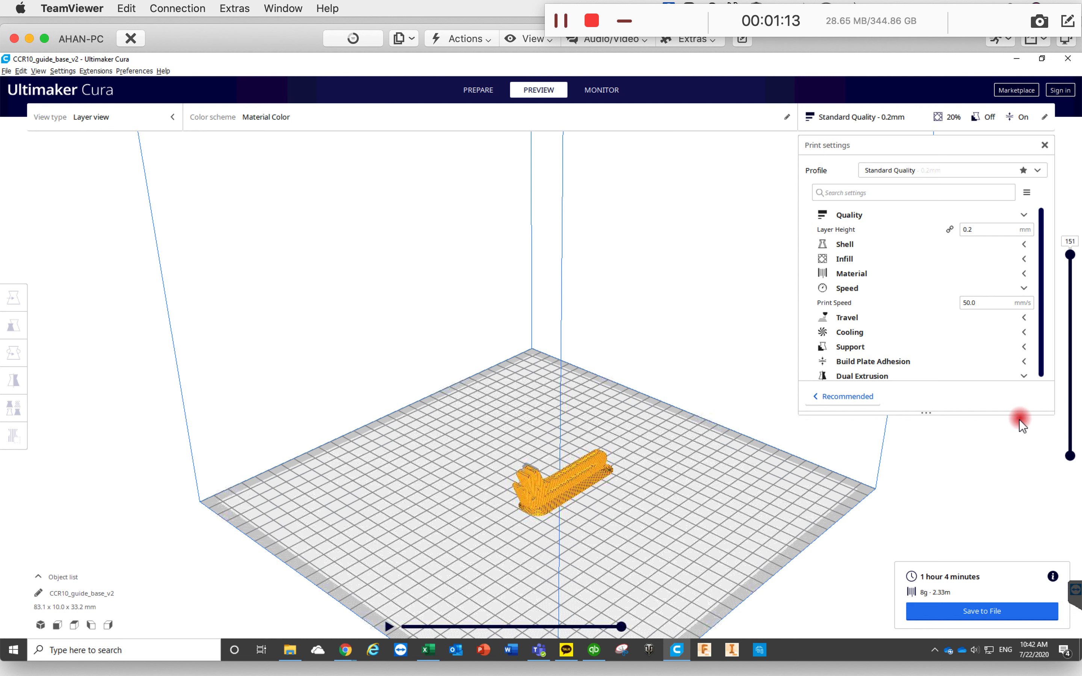
mouse_move(1007, 518)
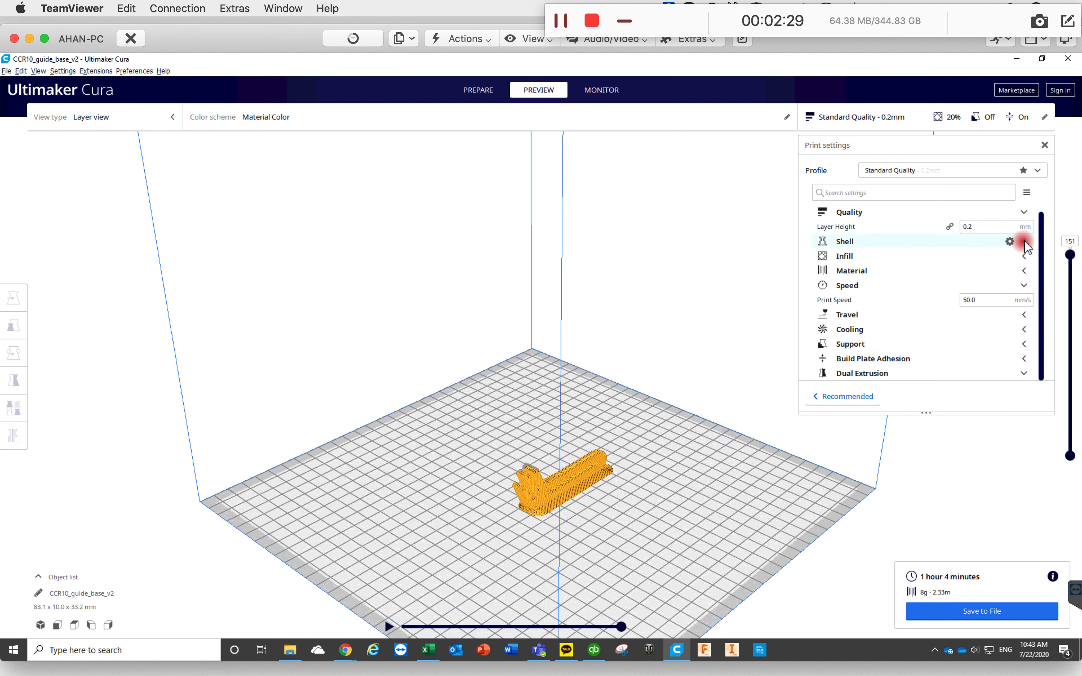
Review the Shell values: 1.6 mm wall thickness, 4 wall lines, 0.8 mm top/bottom thickness
left_click(845, 241)
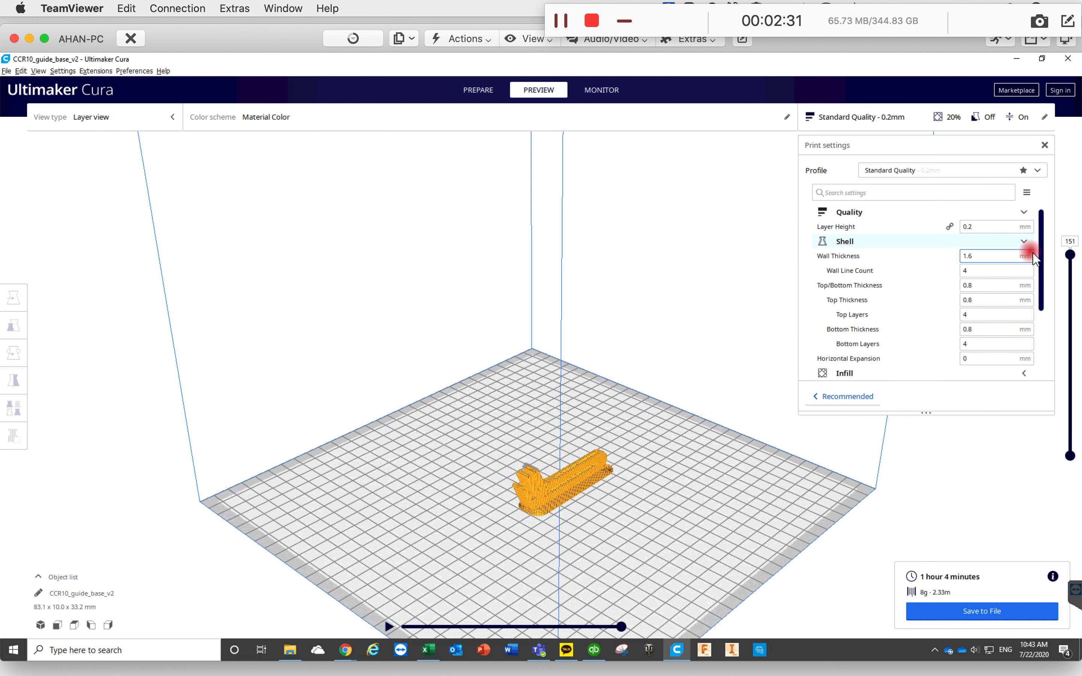
scroll("down", 3)
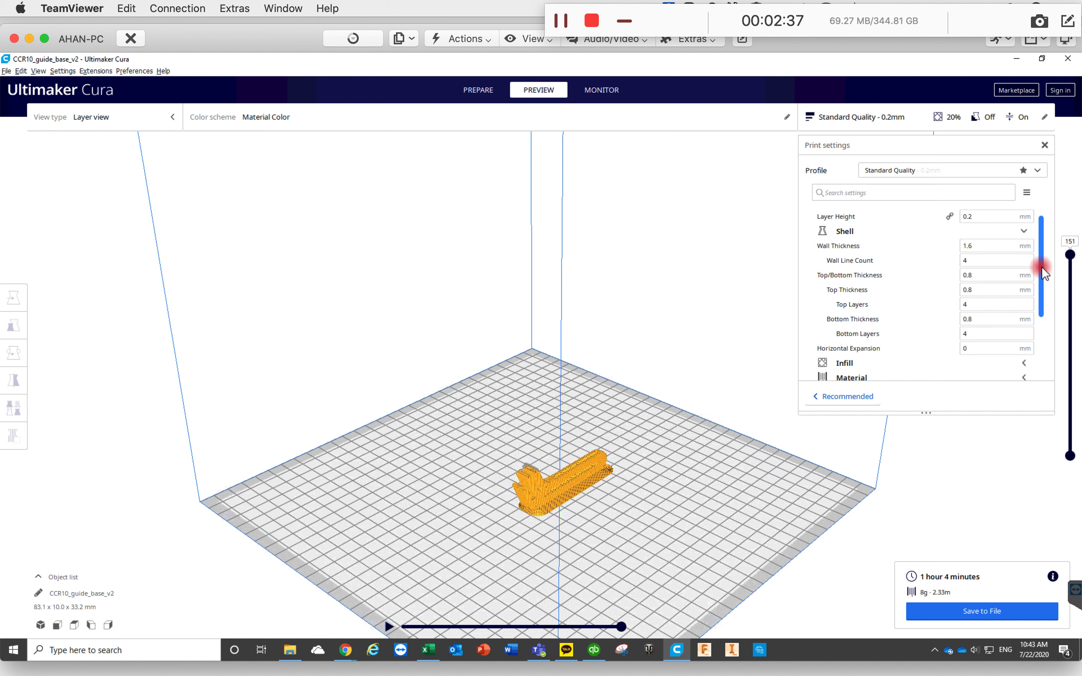
left_click(1016, 319)
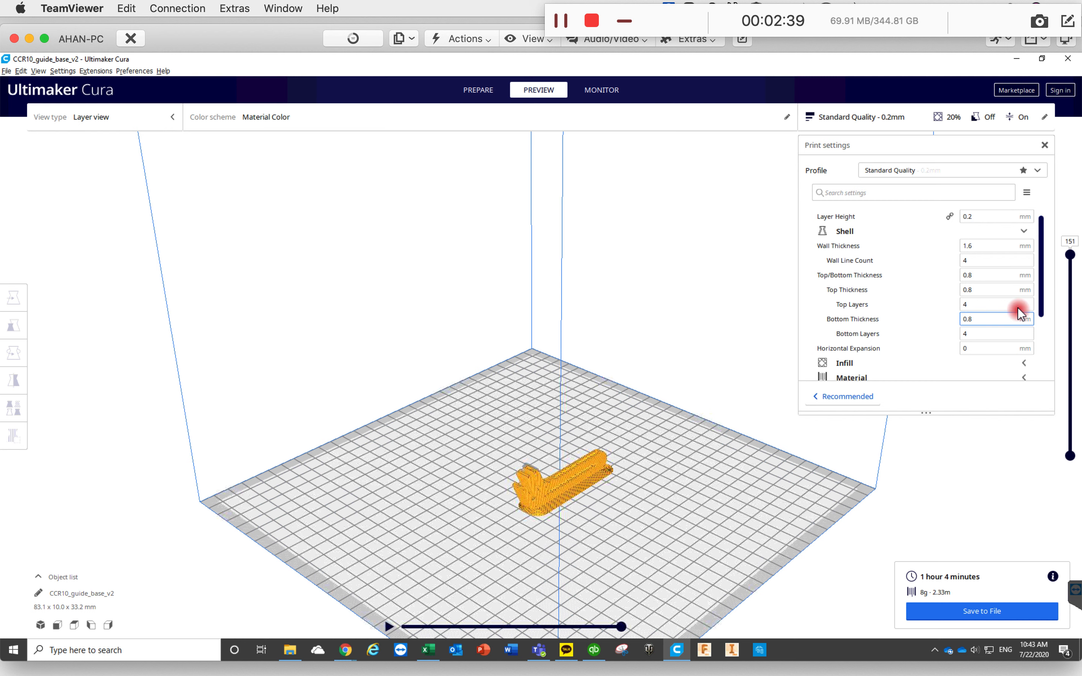
left_click(975, 359)
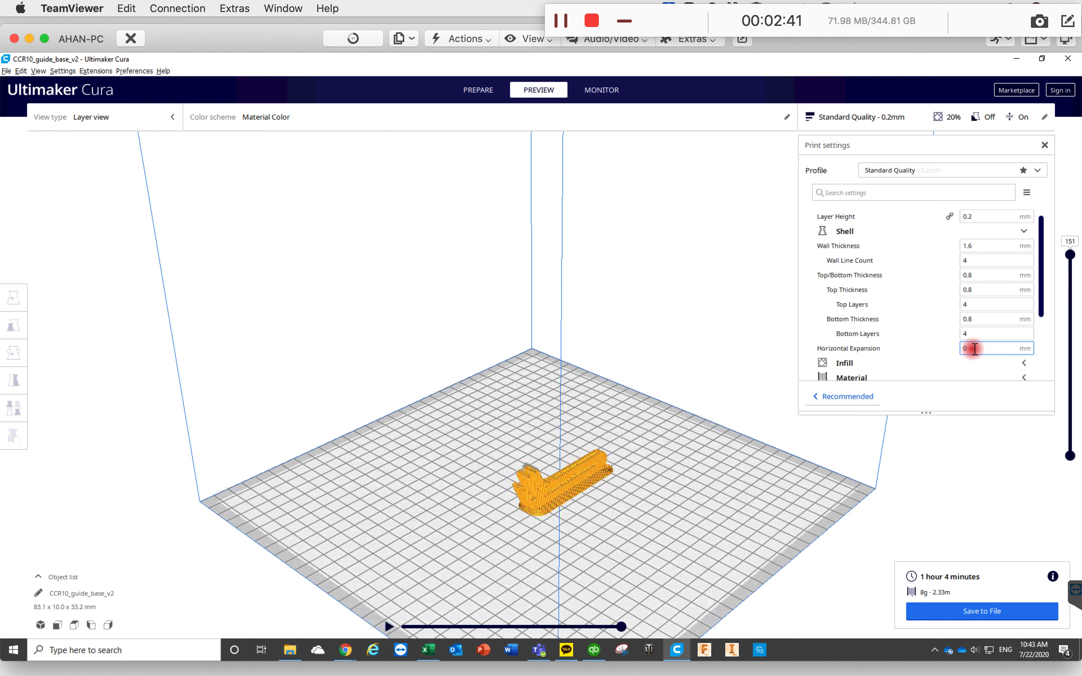
left_click(976, 246)
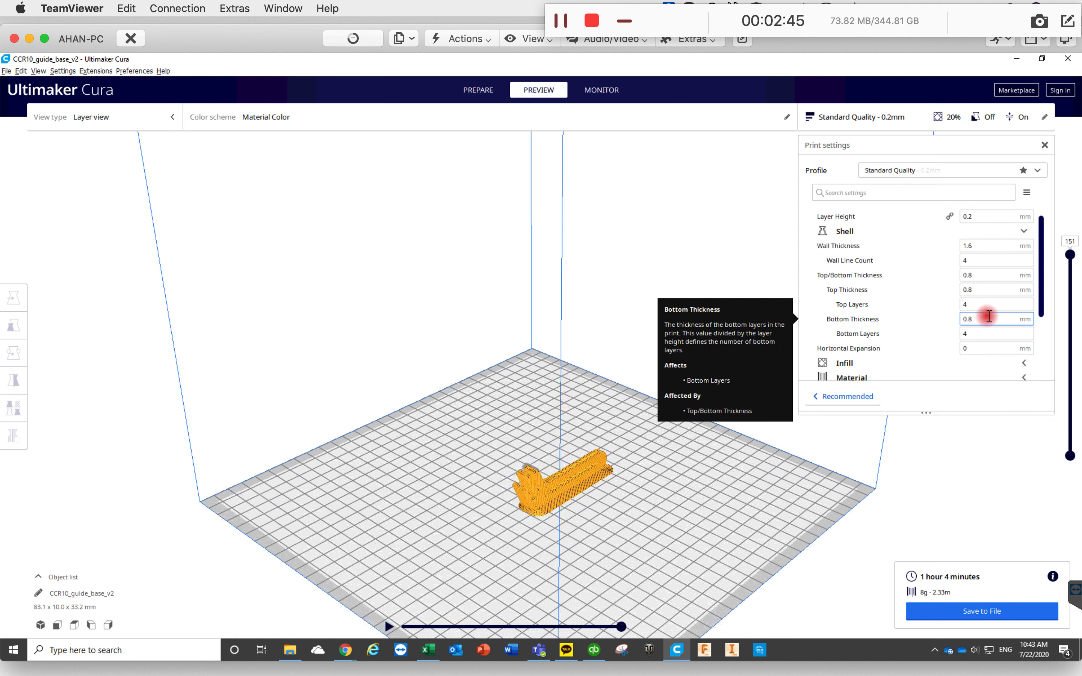
mouse_move(576, 502)
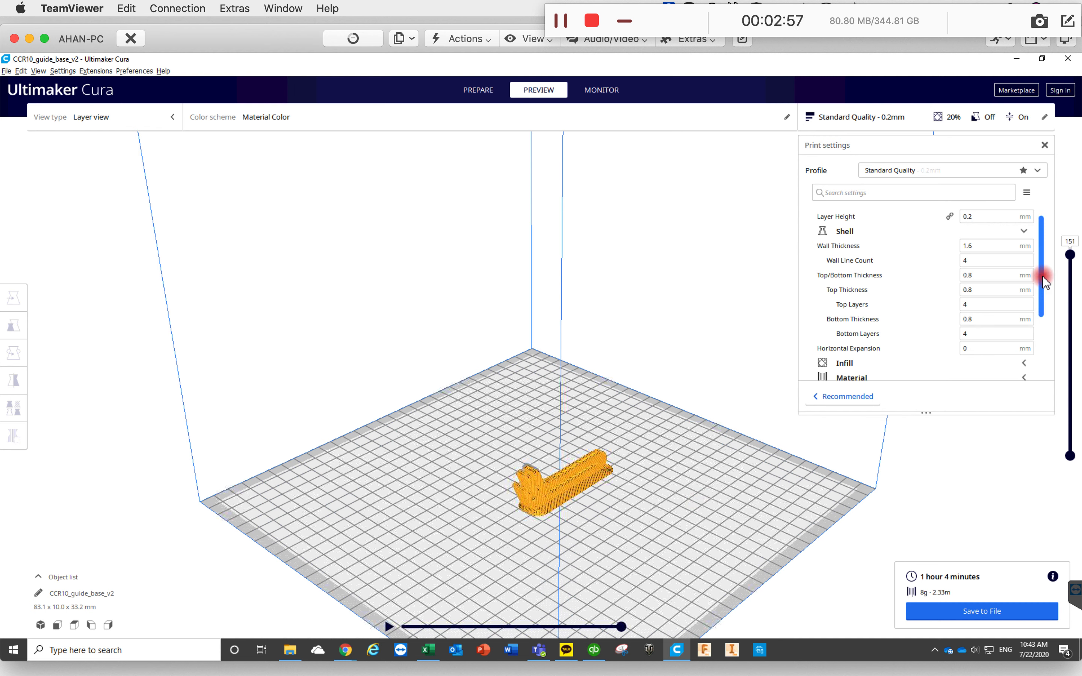
scroll("down", 3)
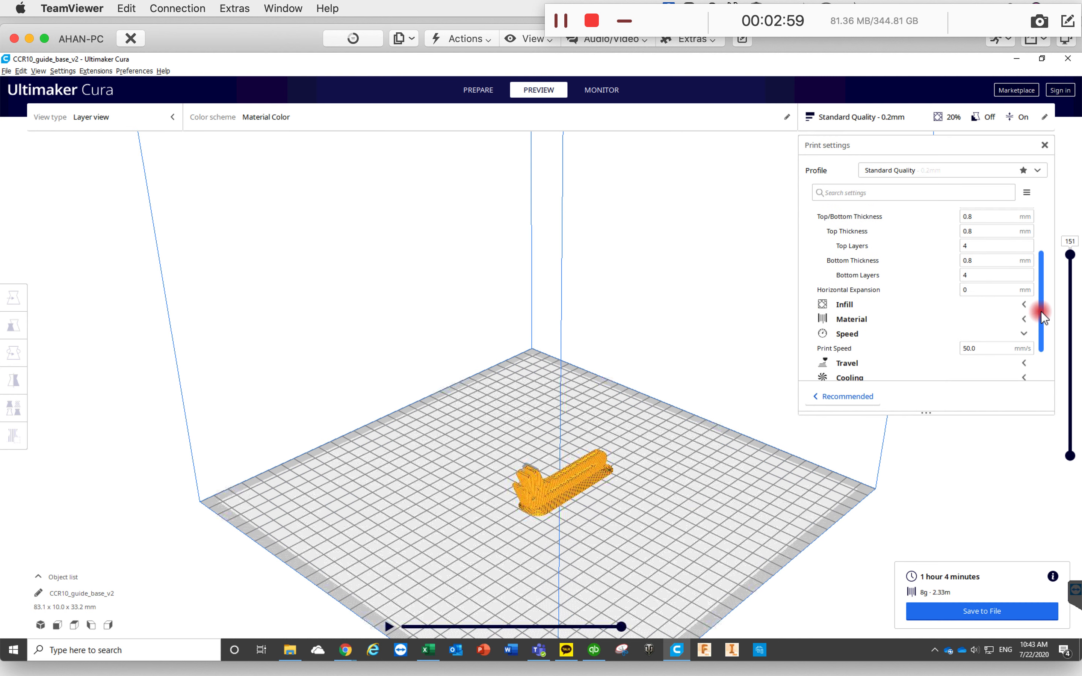
Review Infill at 20% density with Cubic pattern, then the Support and Adhesion categories below
left_click(844, 305)
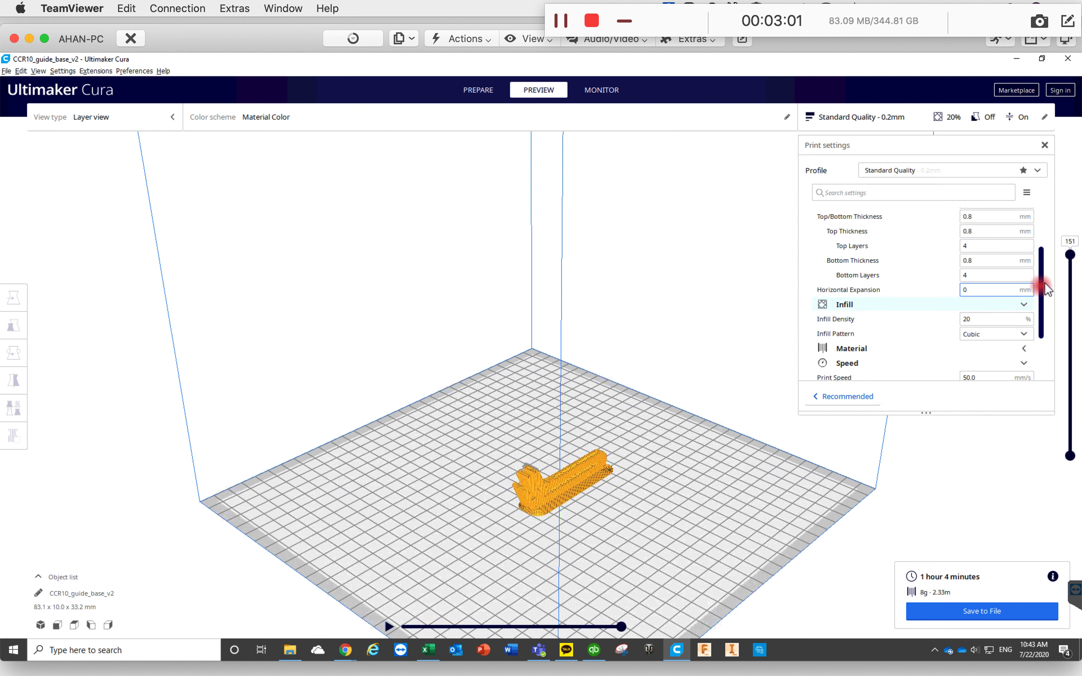
scroll("down", 3)
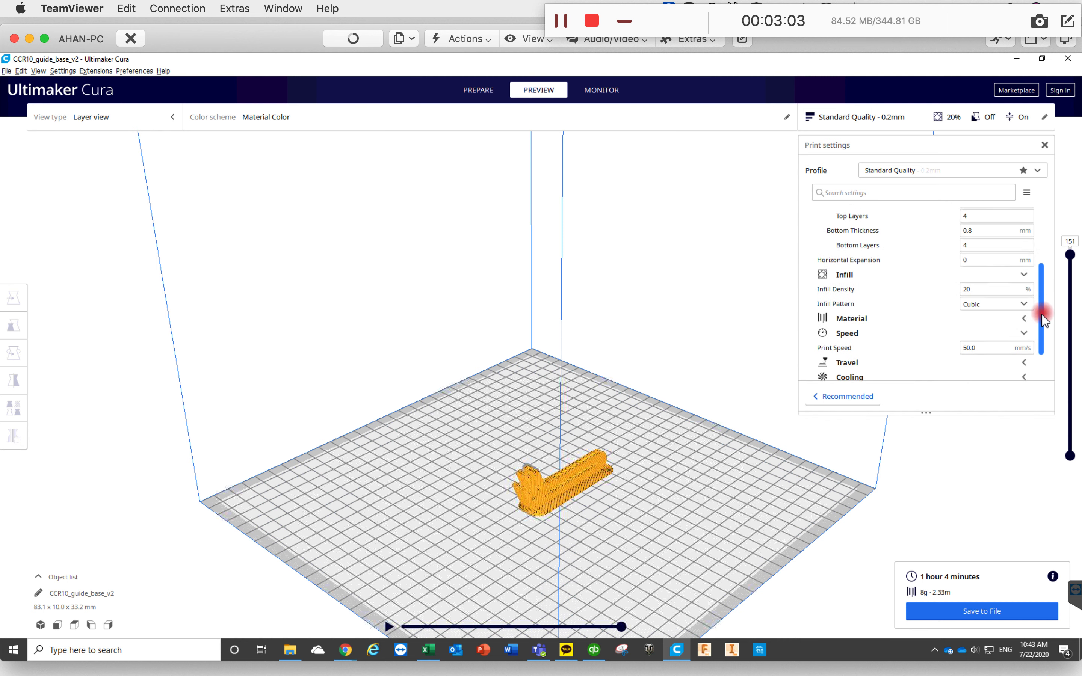
scroll("down", 3)
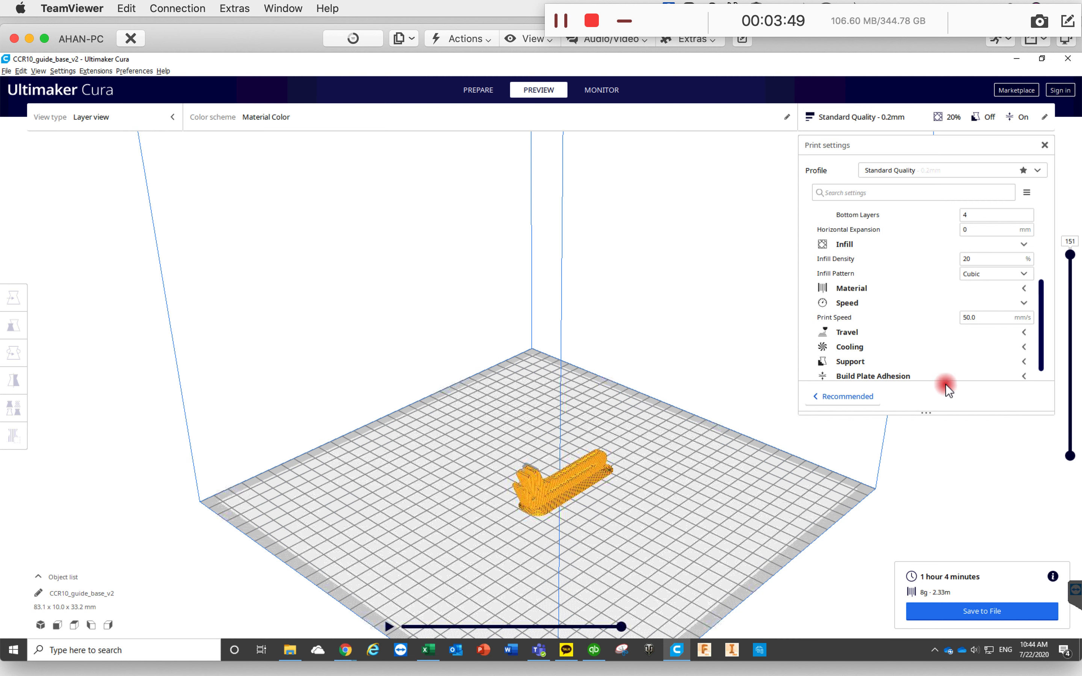
mouse_move(949, 370)
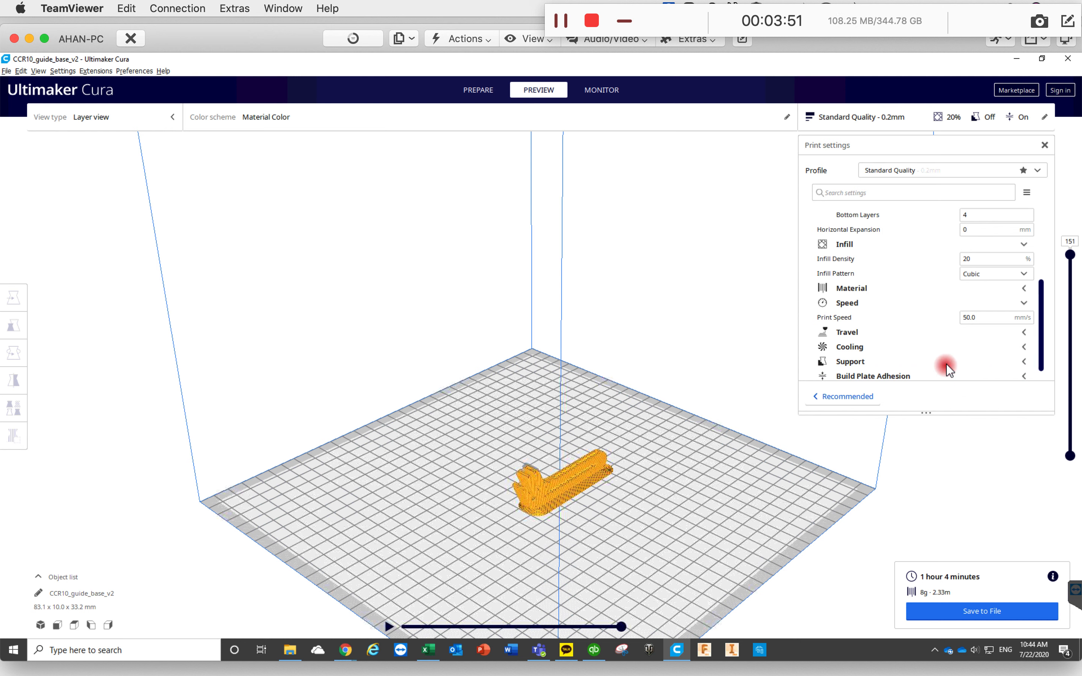
scroll("down", 3)
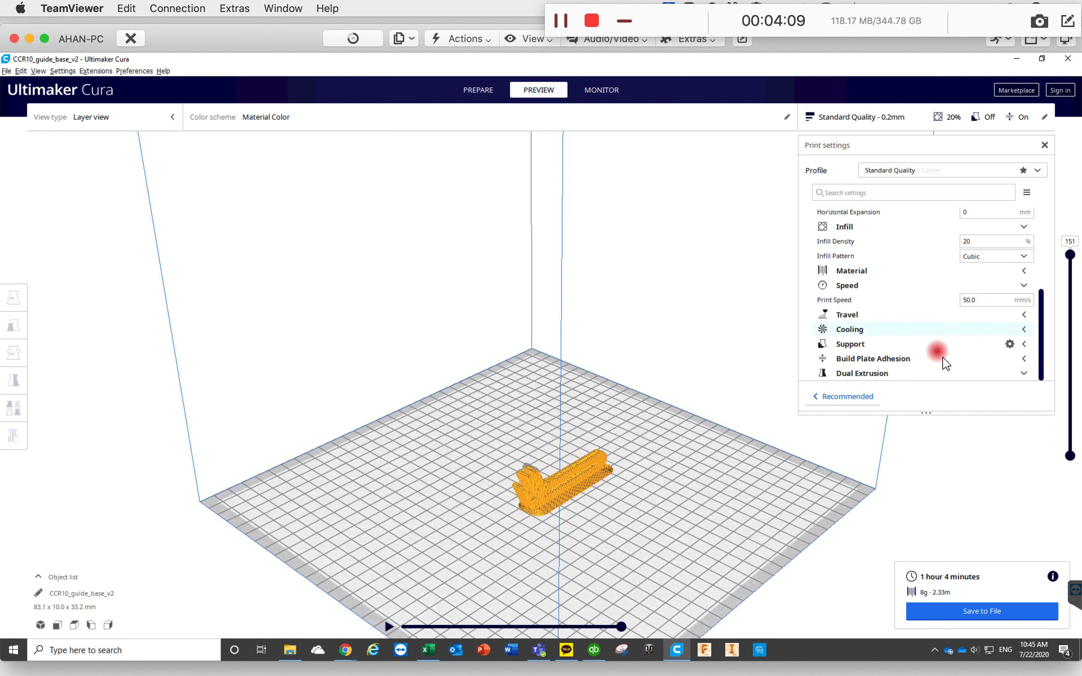
mouse_move(948, 366)
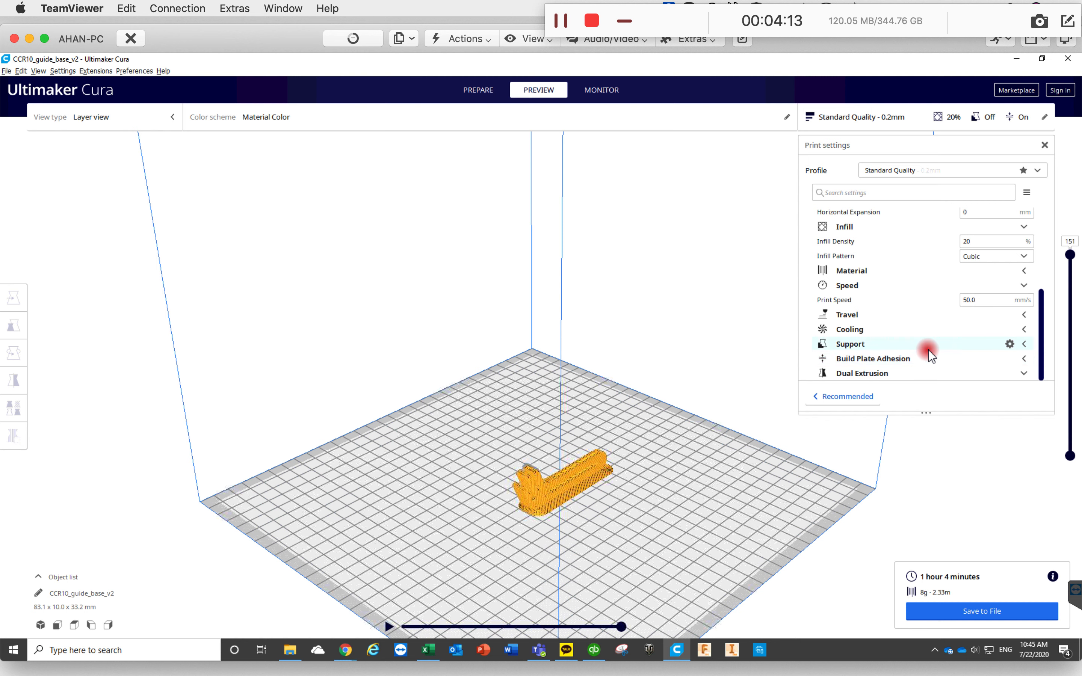
mouse_move(962, 277)
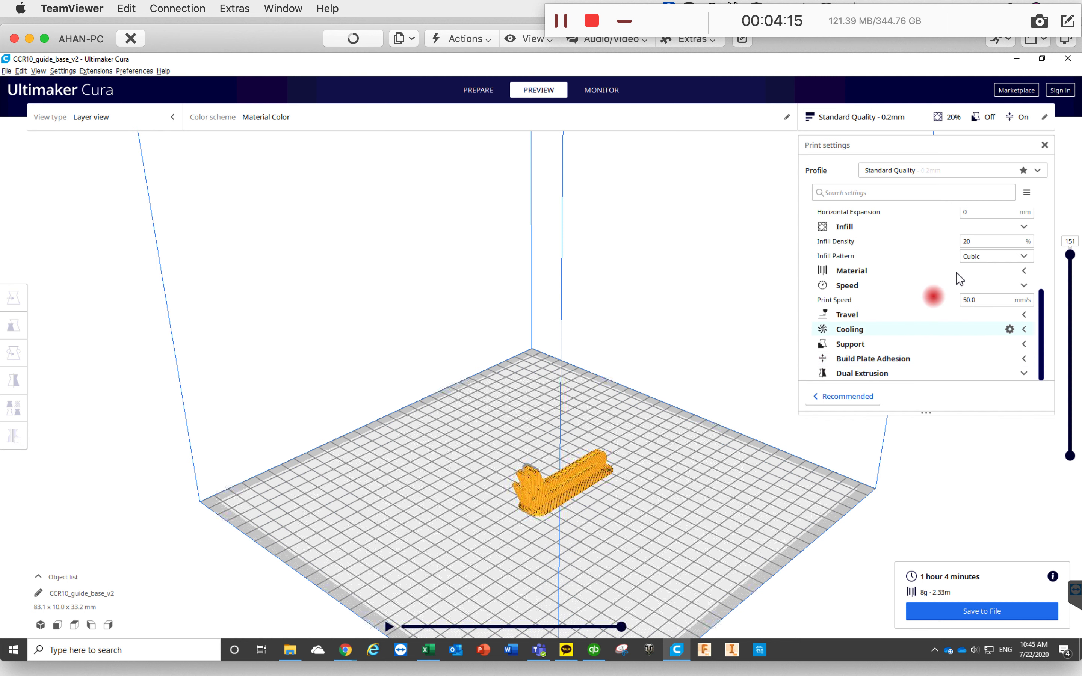
left_click(1039, 170)
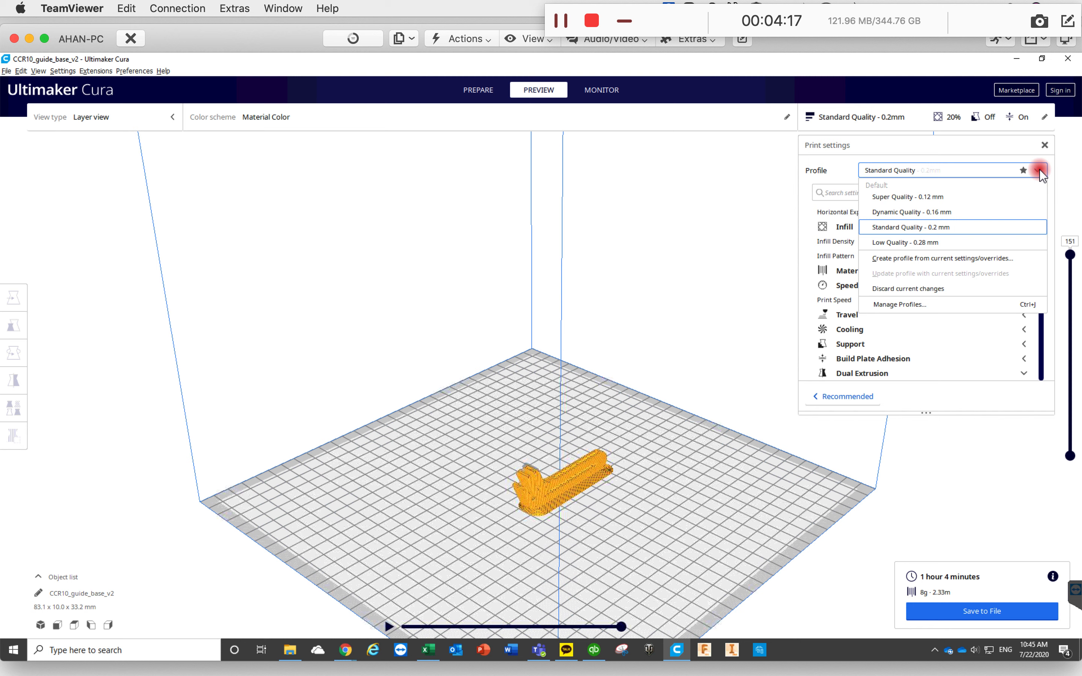
mouse_move(942, 294)
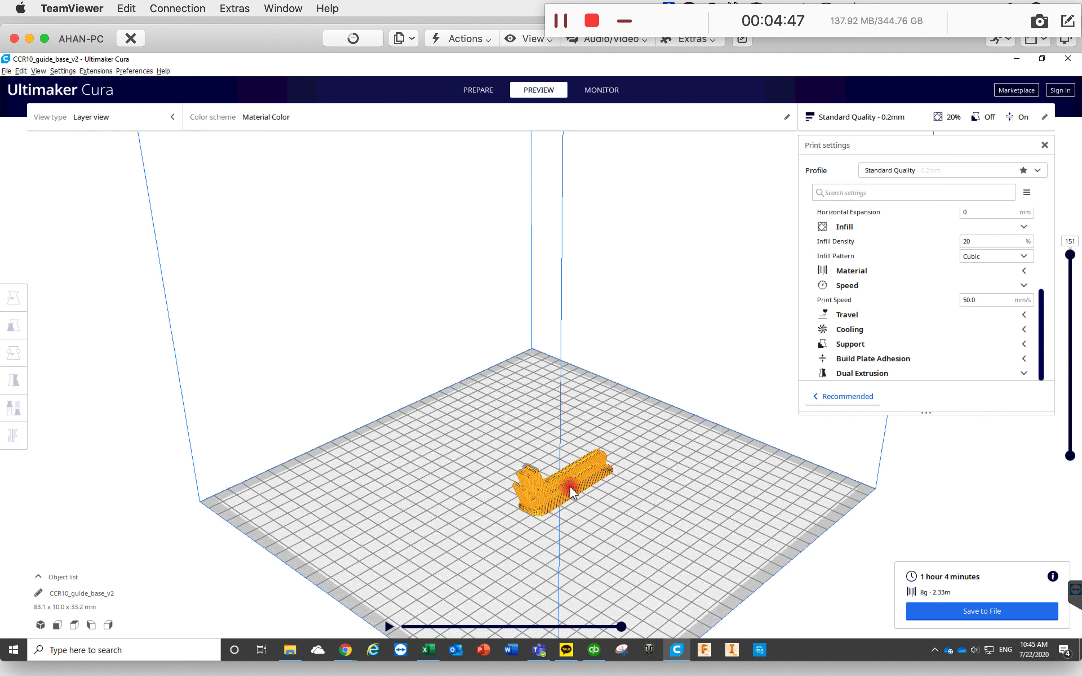
Switch back to Recommended settings: 0.2 profile, 20% infill, support off, adhesion on
left_click(817, 396)
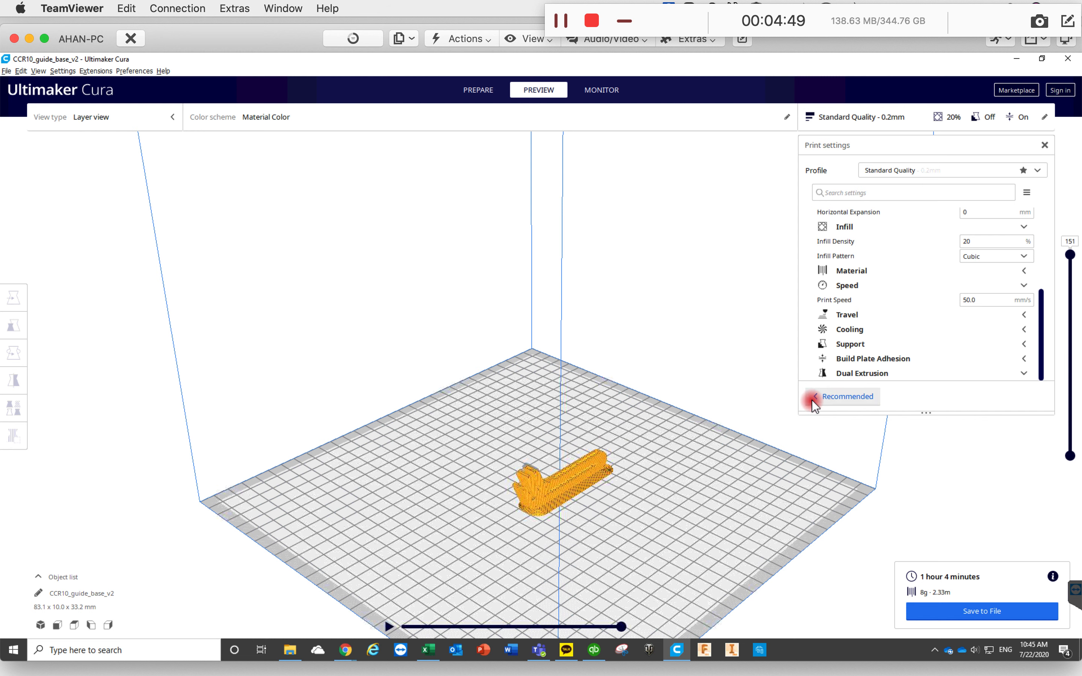
left_click(815, 397)
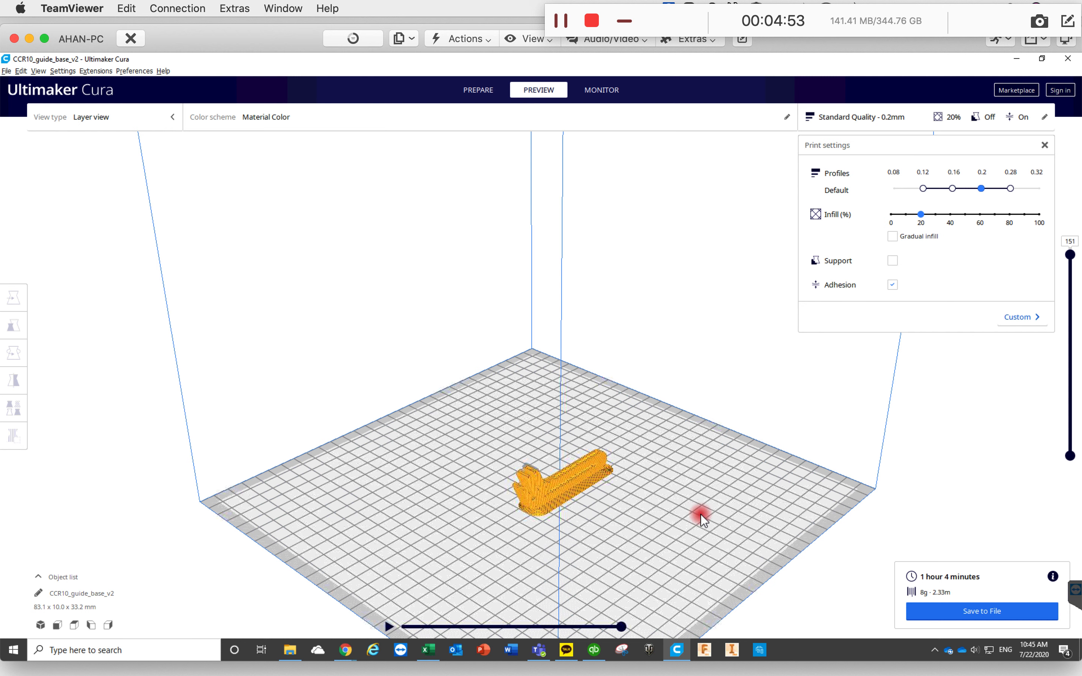
mouse_move(865, 598)
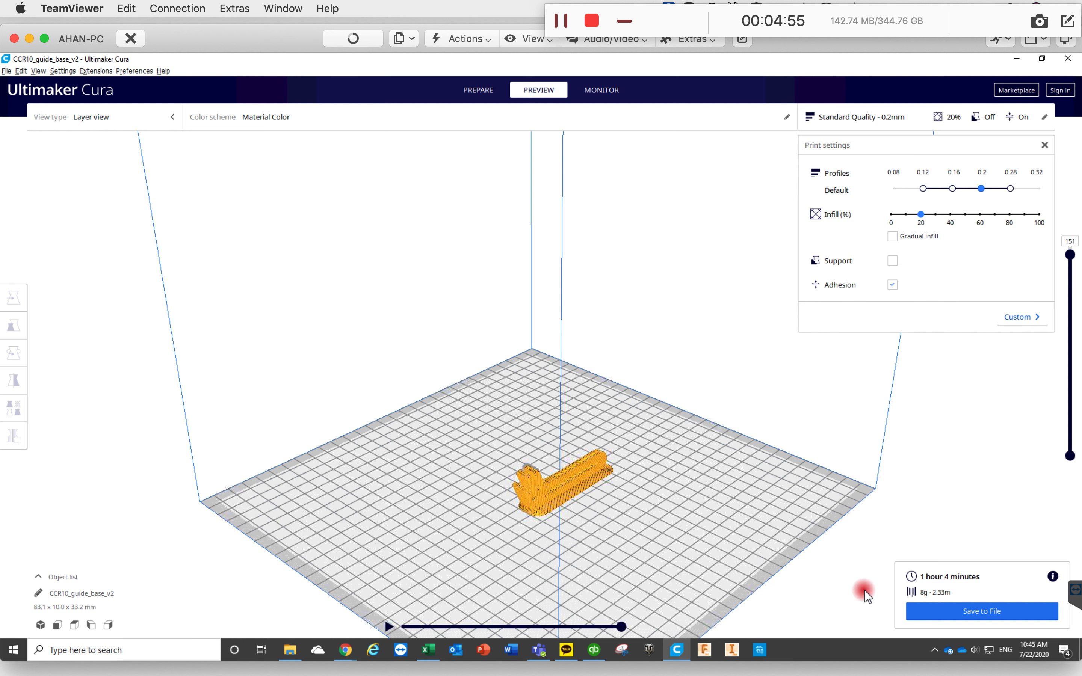